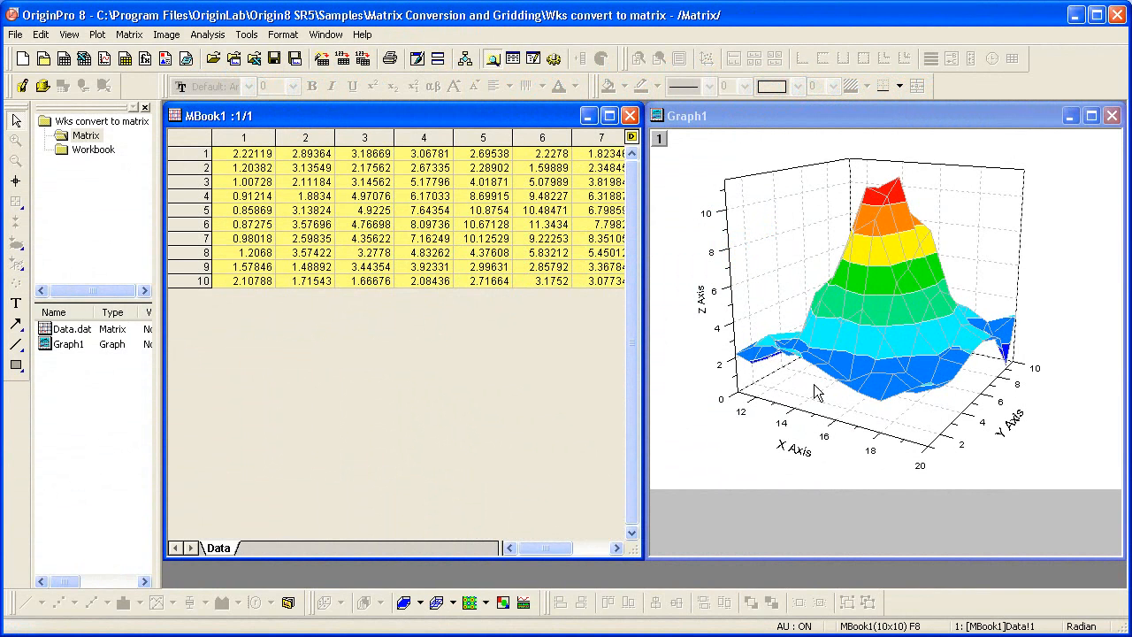
{"action": "mouse_move", "coordinate": [875, 370]}
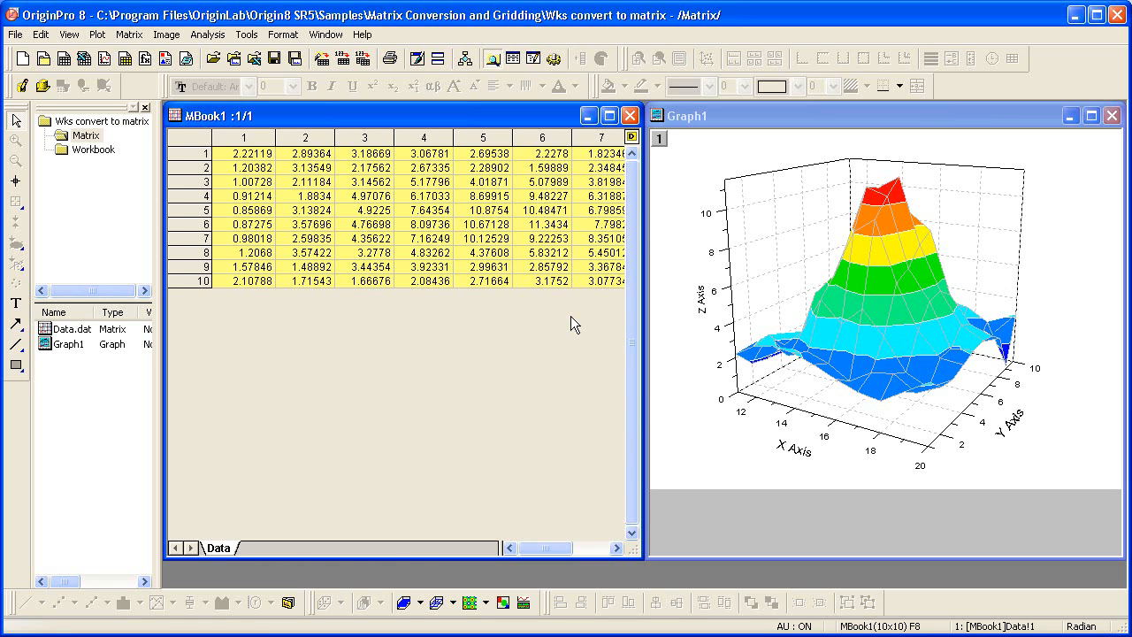
{"action": "mouse_move", "coordinate": [144, 182]}
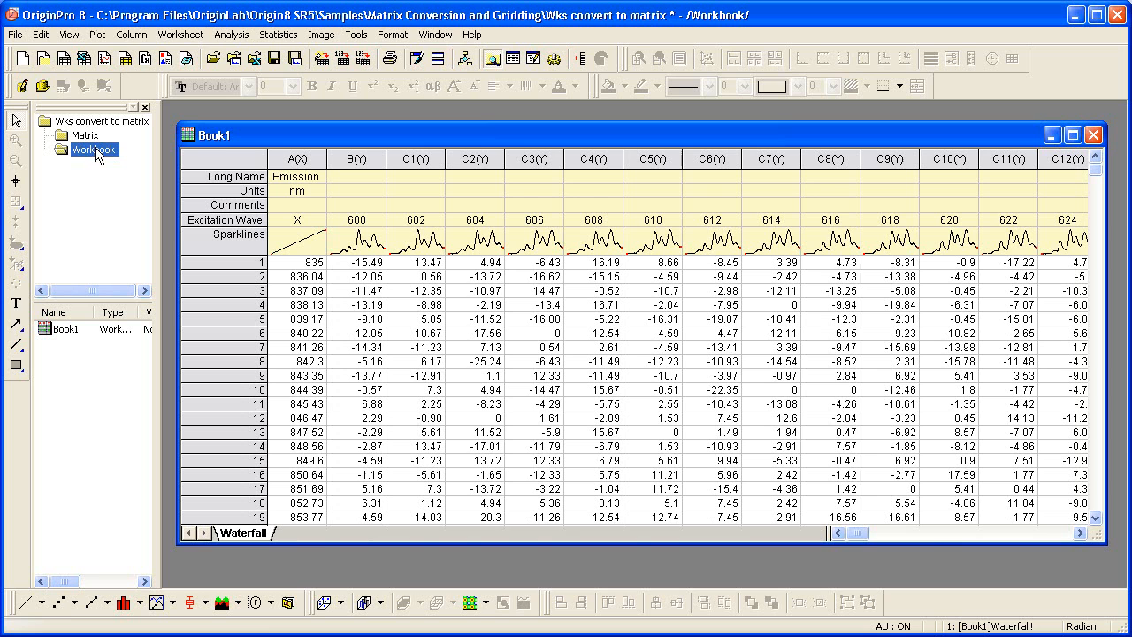
{"action": "mouse_move", "coordinate": [142, 220]}
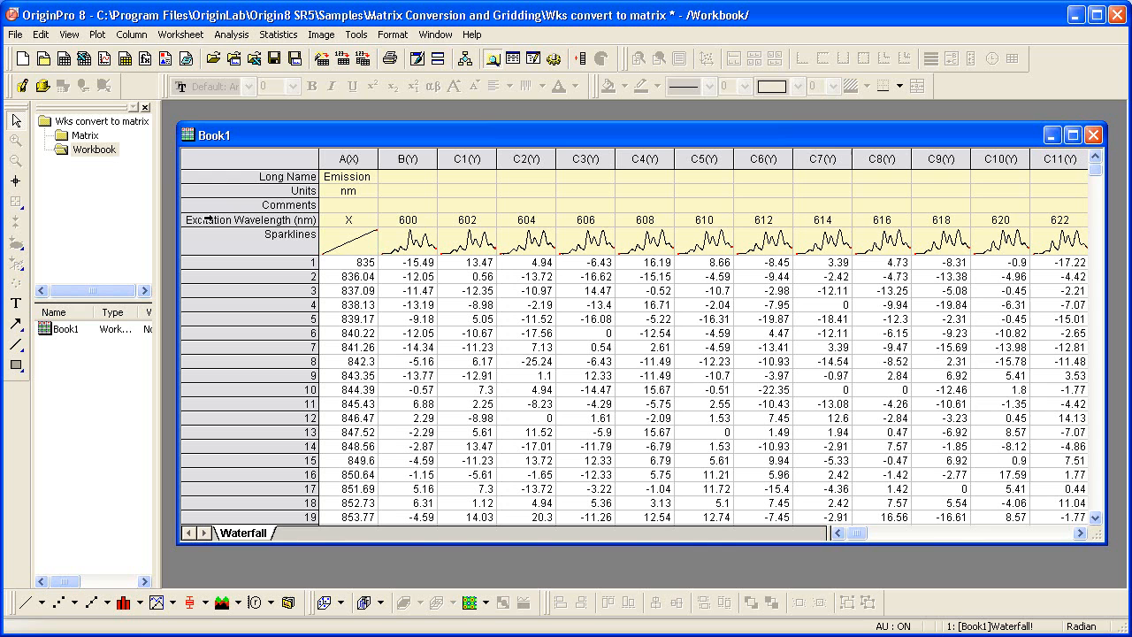
Widen Book1's label row and column A so 'Excitation Wavelength (nm)' and 'Emission Wavelength' are readable.
{"action": "left_click", "coordinate": [247, 219]}
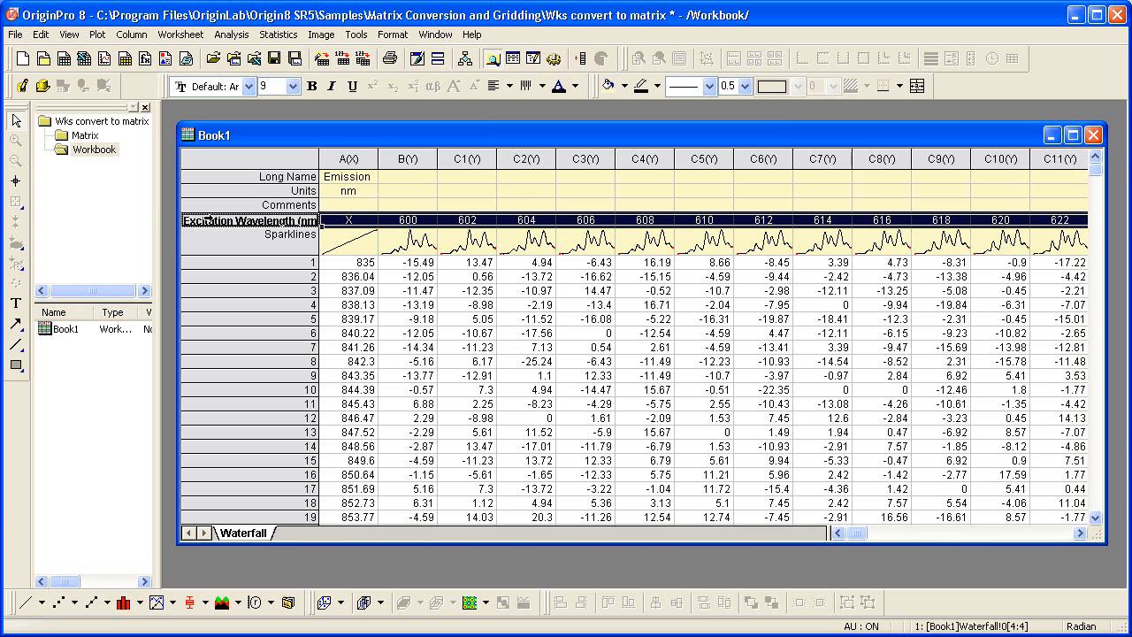
{"action": "left_click", "coordinate": [347, 157]}
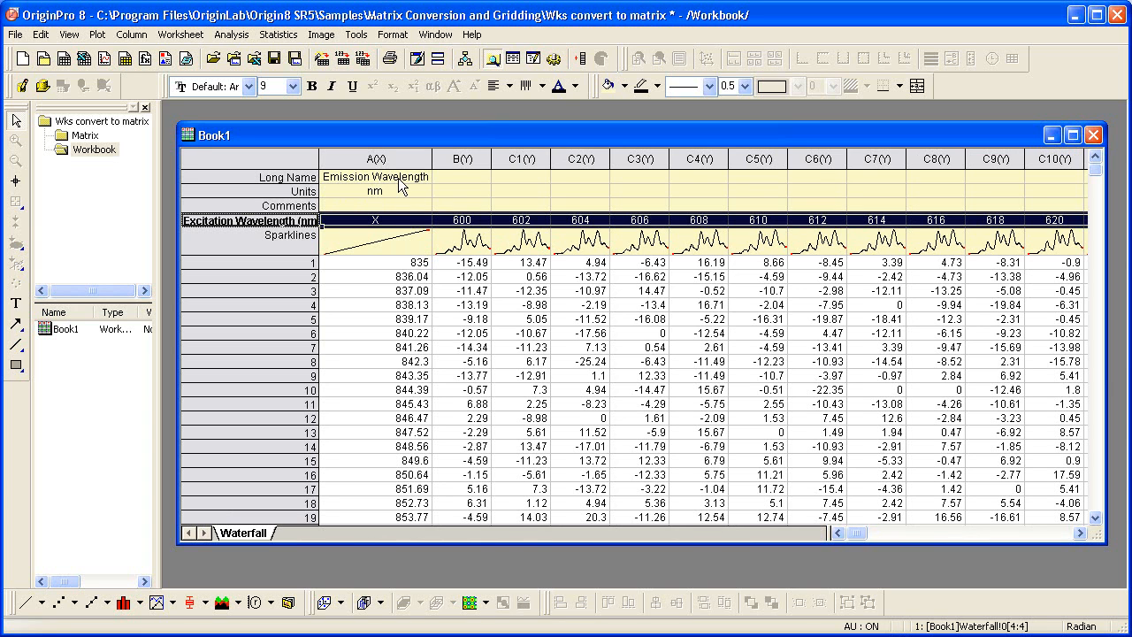
{"action": "left_click", "coordinate": [375, 158]}
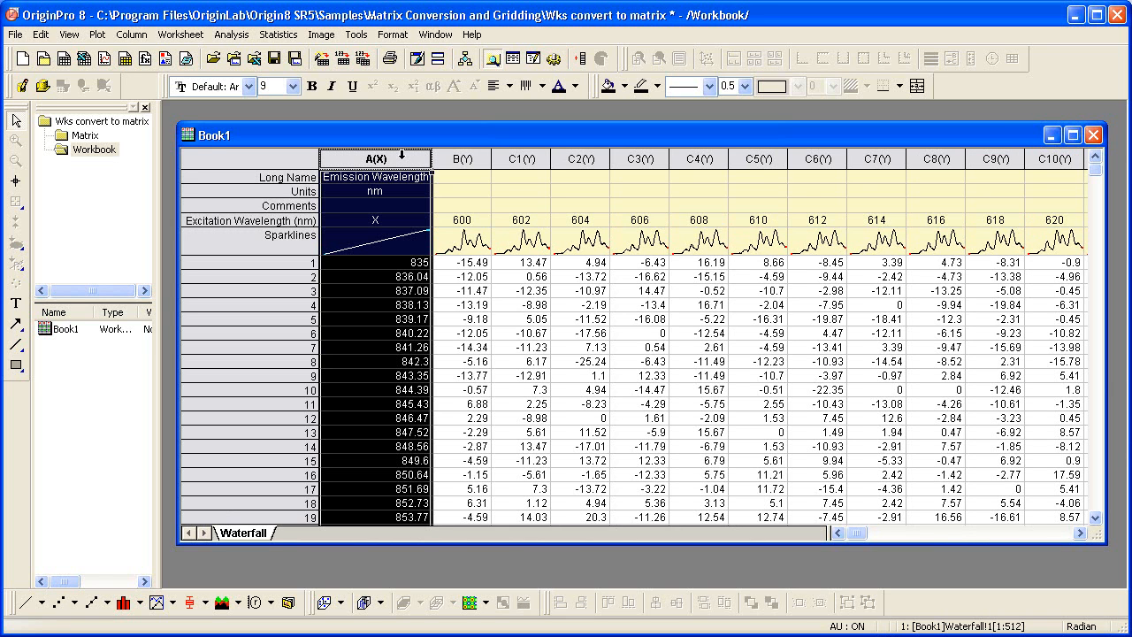
{"action": "mouse_move", "coordinate": [449, 196]}
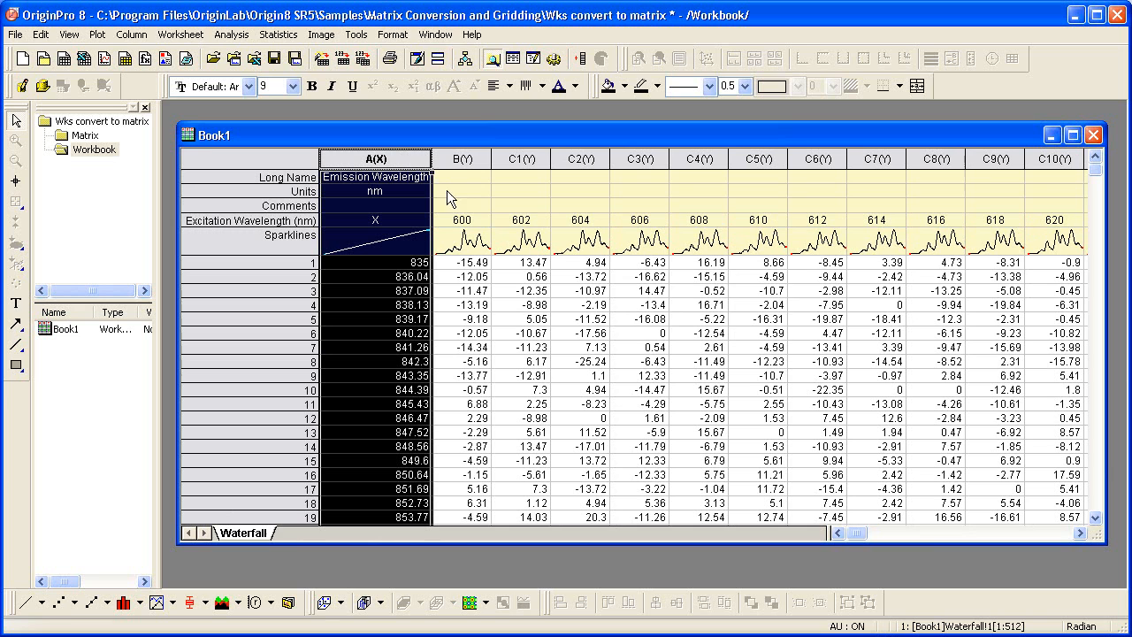
{"action": "mouse_move", "coordinate": [669, 312]}
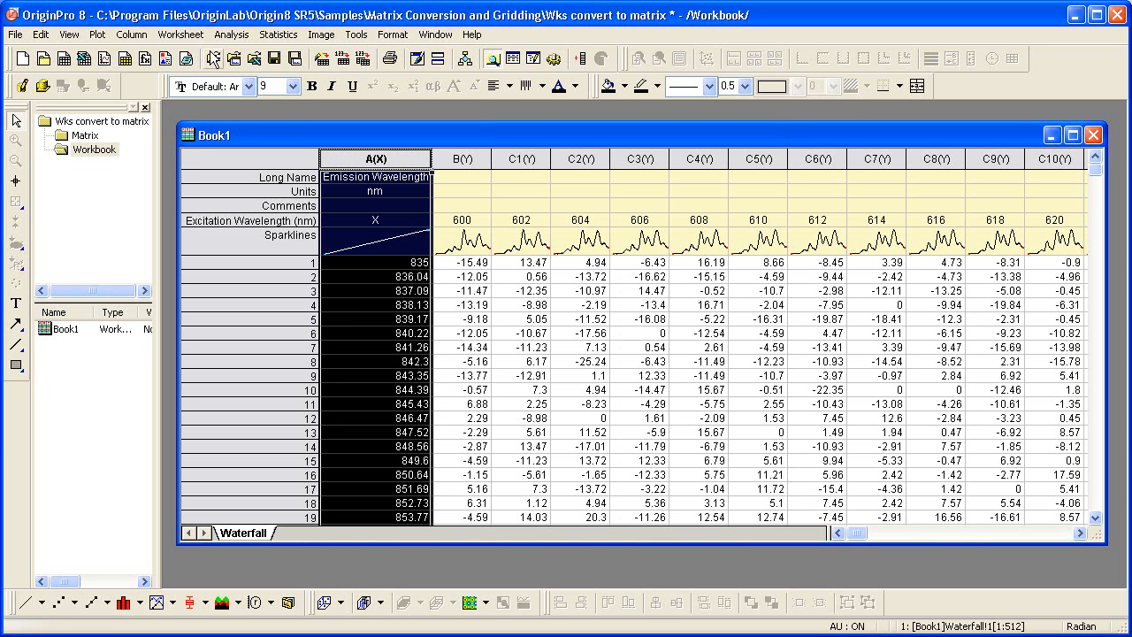
Open the Convert to Matrix > Direct dialog for Book1's Waterfall sheet.
{"action": "left_click", "coordinate": [180, 34]}
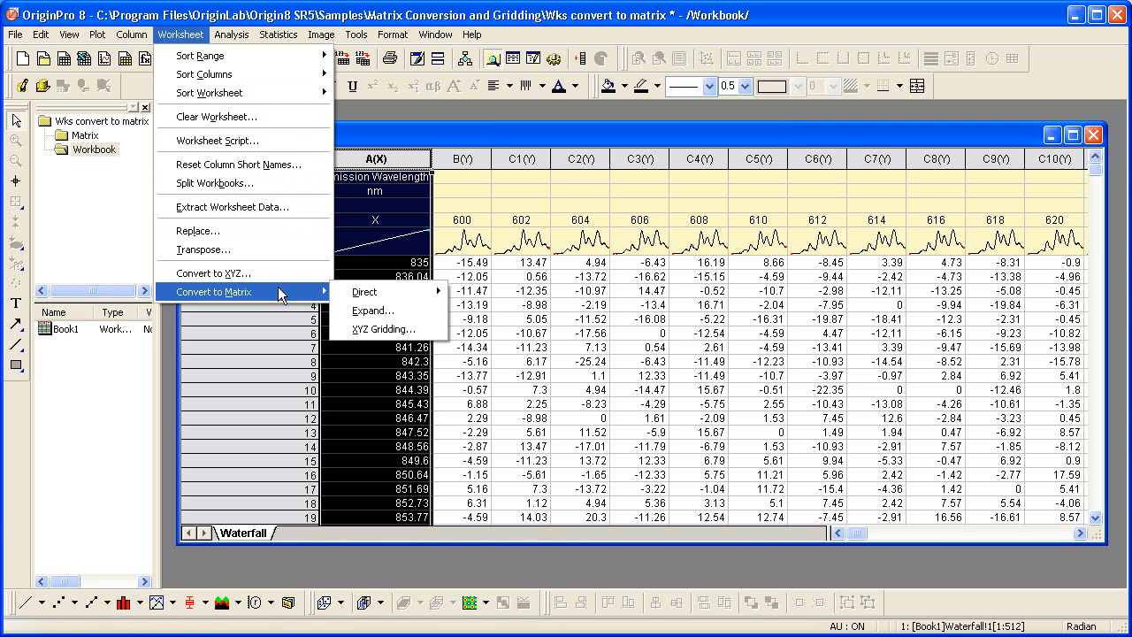
{"action": "mouse_move", "coordinate": [364, 291]}
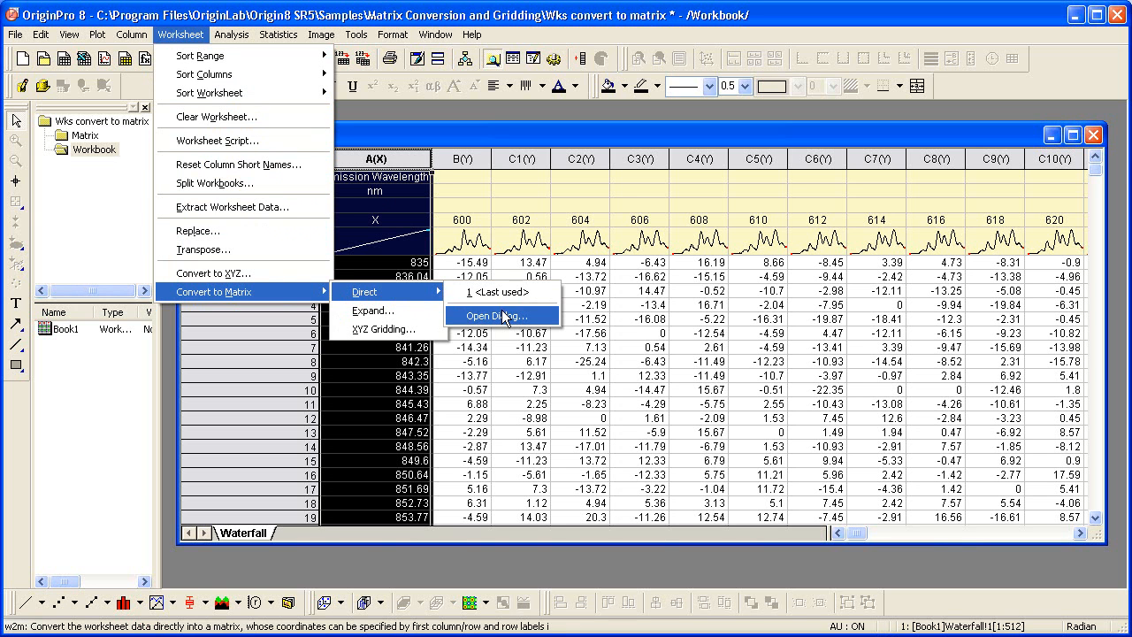
{"action": "left_click", "coordinate": [496, 315]}
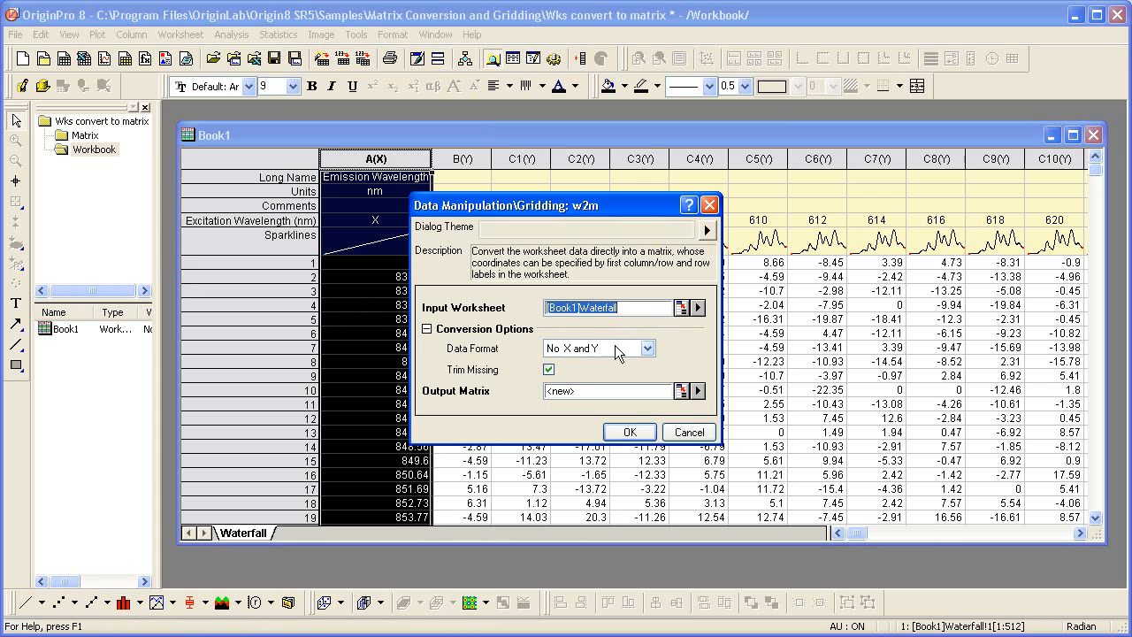
Convert using X across columns, X from Excitation Wavelength (nm) header row, Y in first column.
{"action": "left_click", "coordinate": [647, 347]}
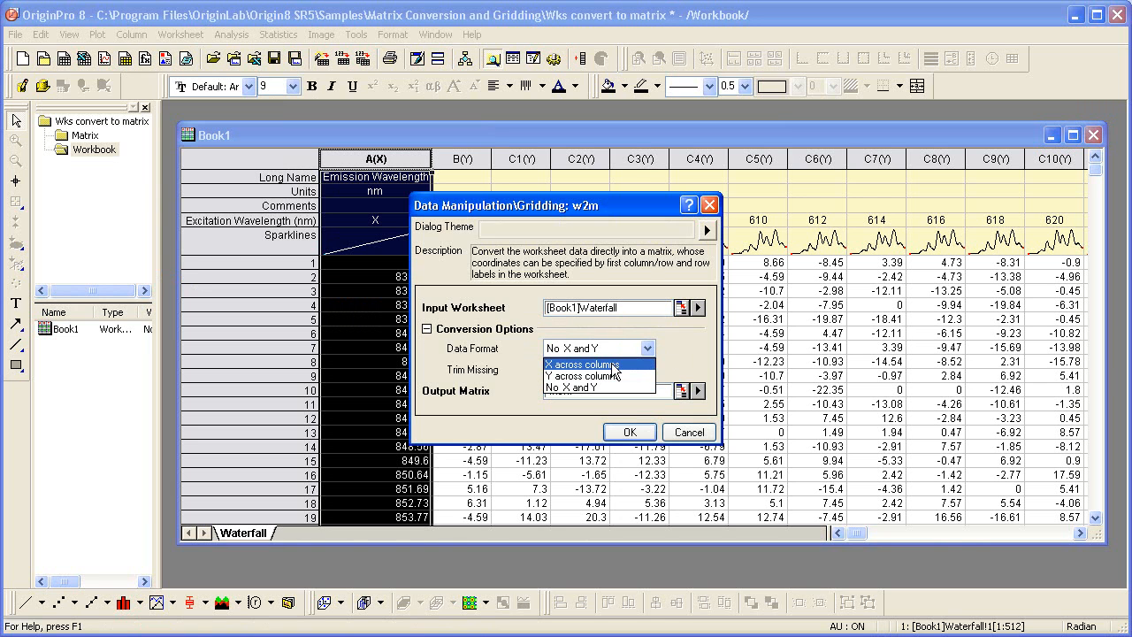
{"action": "left_click", "coordinate": [580, 363]}
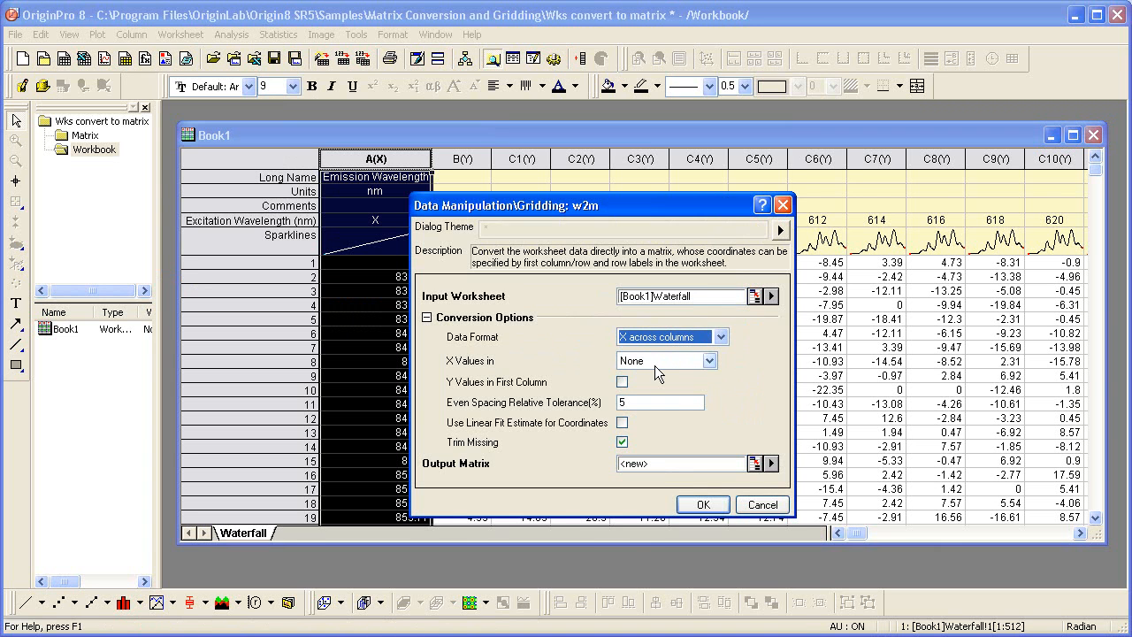
{"action": "left_click", "coordinate": [713, 360]}
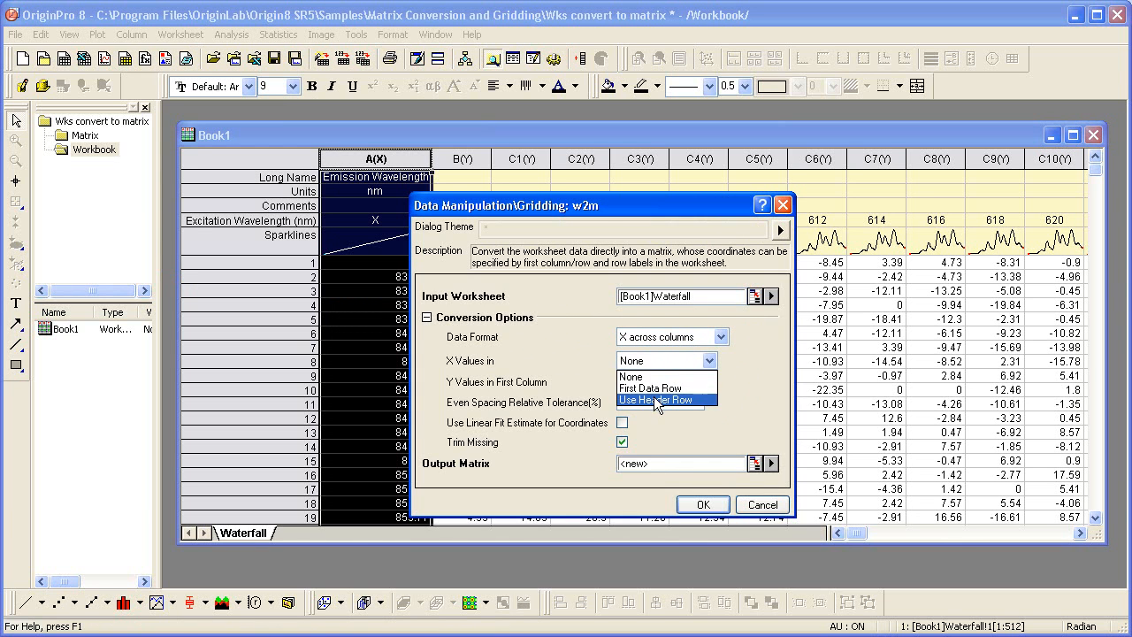
{"action": "left_click", "coordinate": [655, 400]}
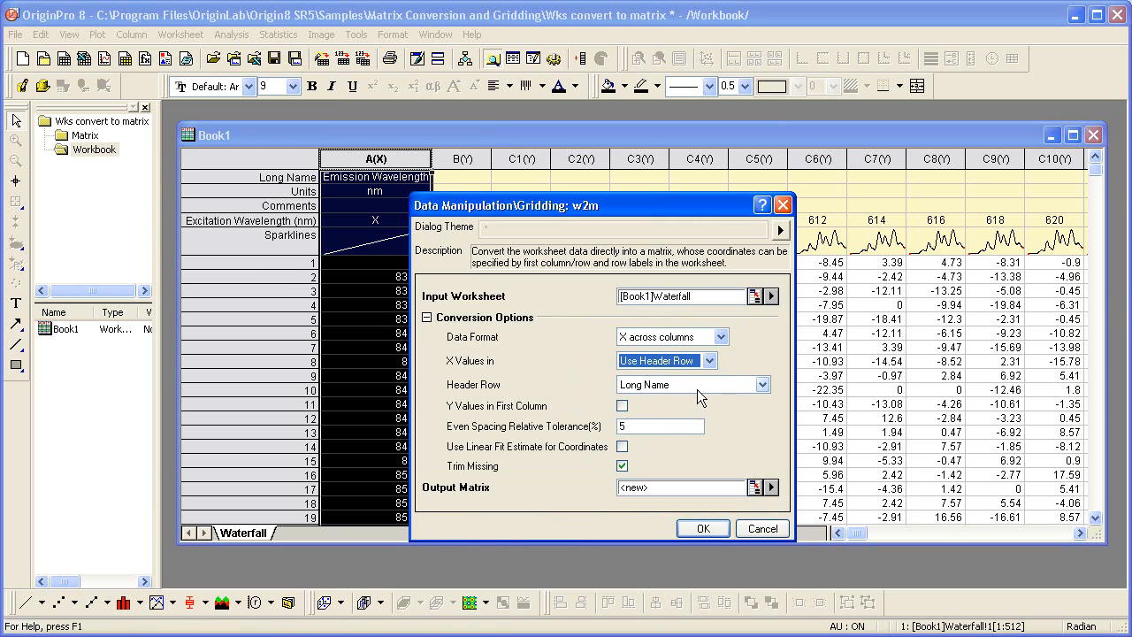
{"action": "left_click", "coordinate": [759, 383]}
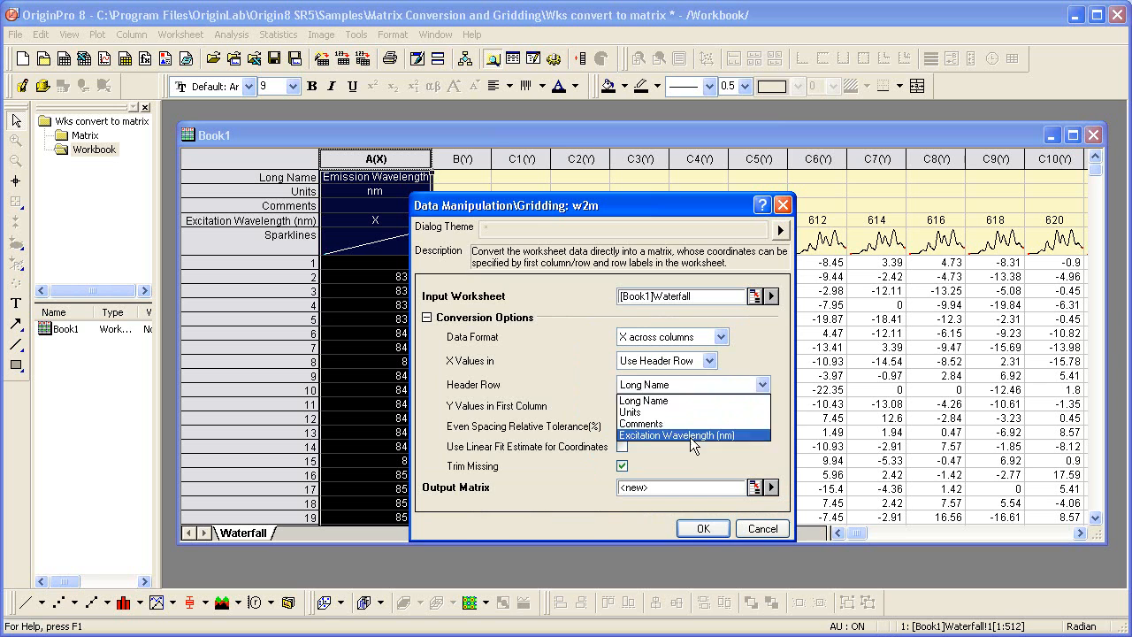
{"action": "left_click", "coordinate": [693, 434]}
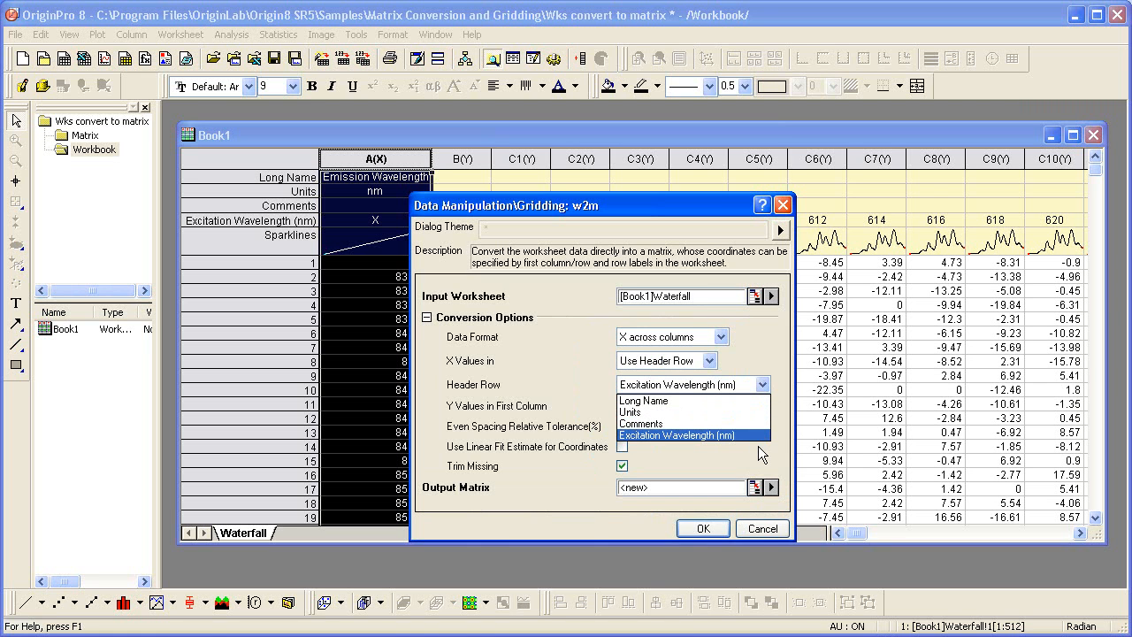
{"action": "left_click", "coordinate": [692, 434]}
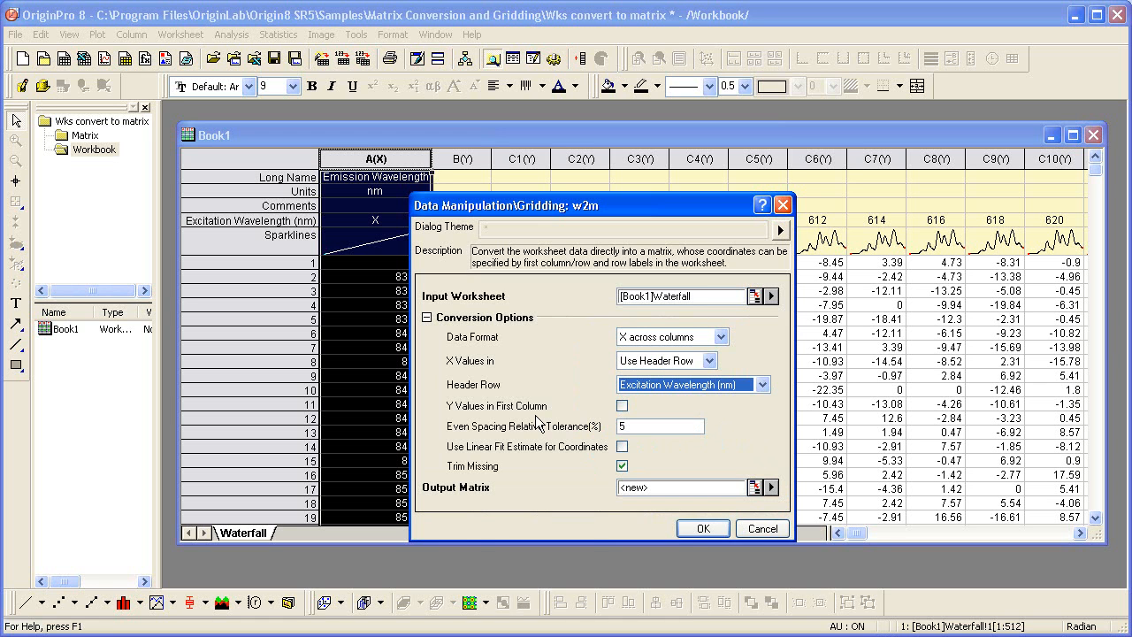
{"action": "left_click", "coordinate": [621, 405]}
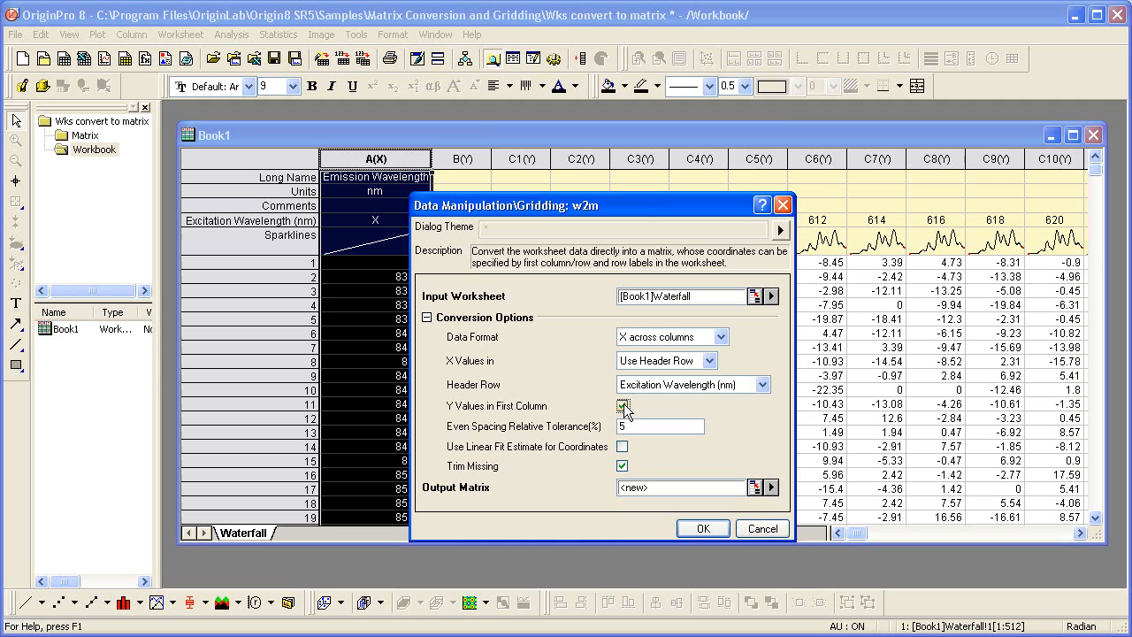
{"action": "left_click", "coordinate": [623, 405]}
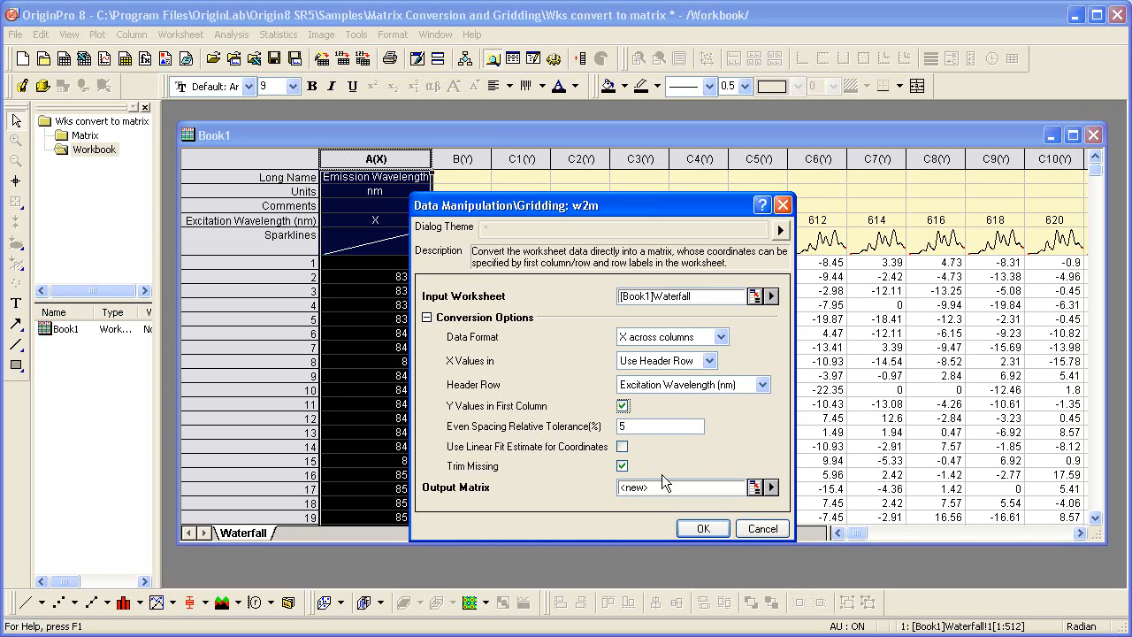
{"action": "mouse_move", "coordinate": [681, 450]}
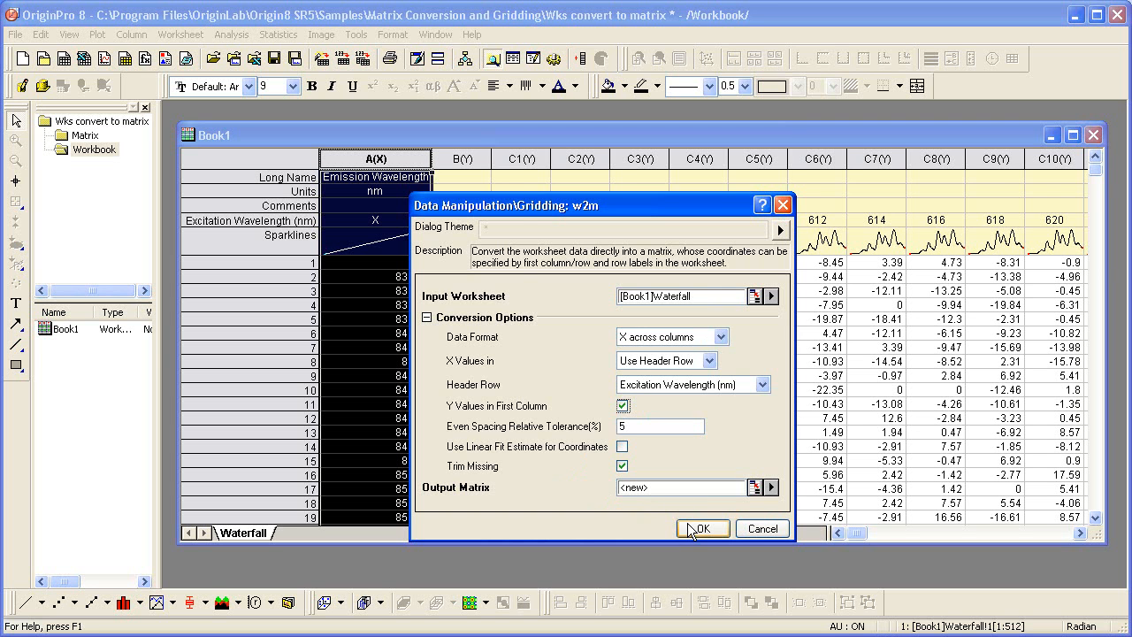
{"action": "left_click", "coordinate": [701, 528]}
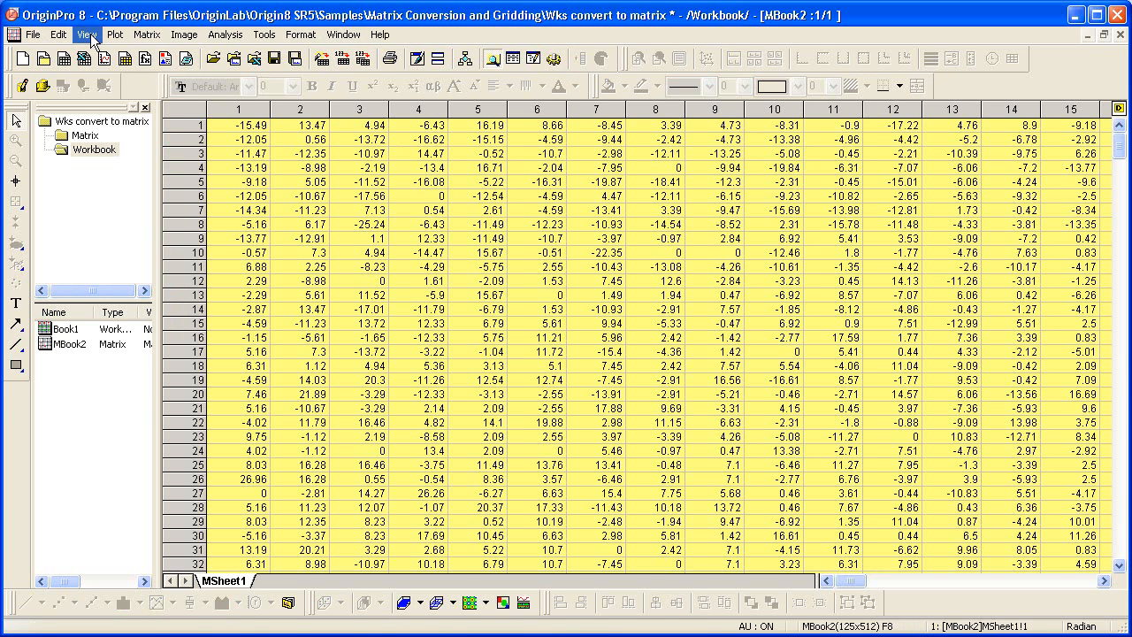
Show MBook2's wavelength coordinates instead of indices and bring up the Window menu.
{"action": "left_click", "coordinate": [86, 33]}
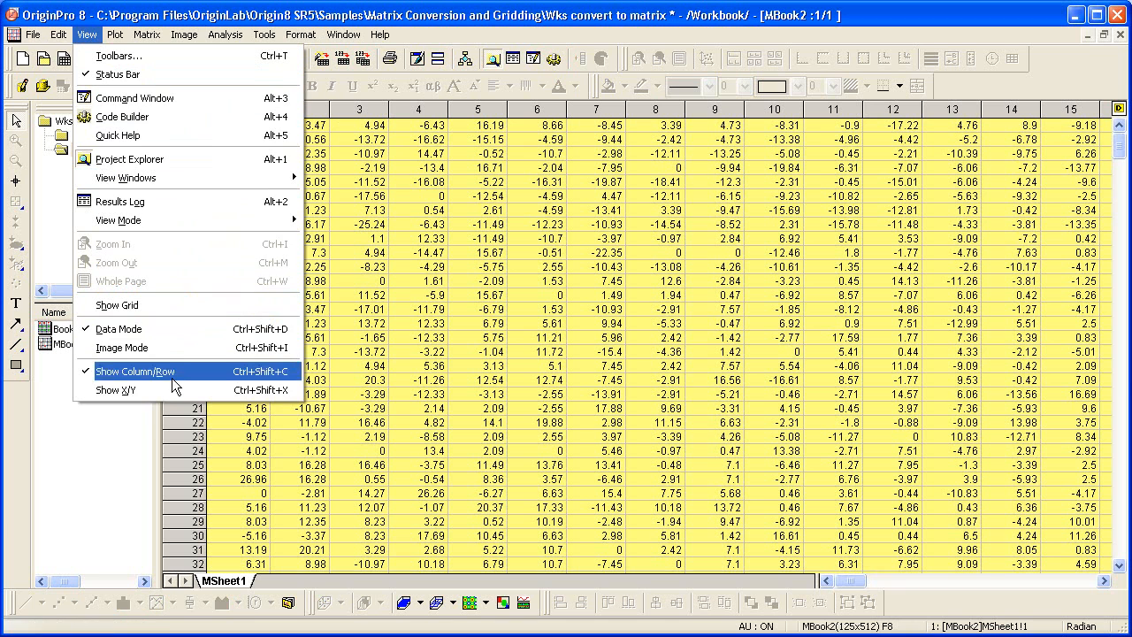
{"action": "left_click", "coordinate": [115, 390]}
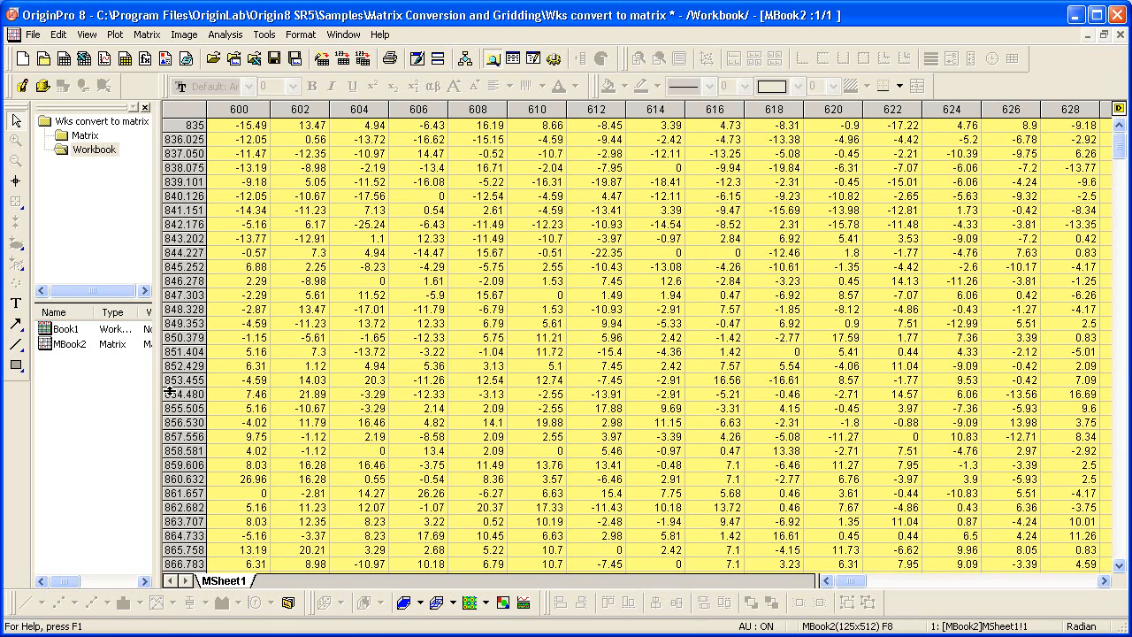
{"action": "mouse_move", "coordinate": [346, 350]}
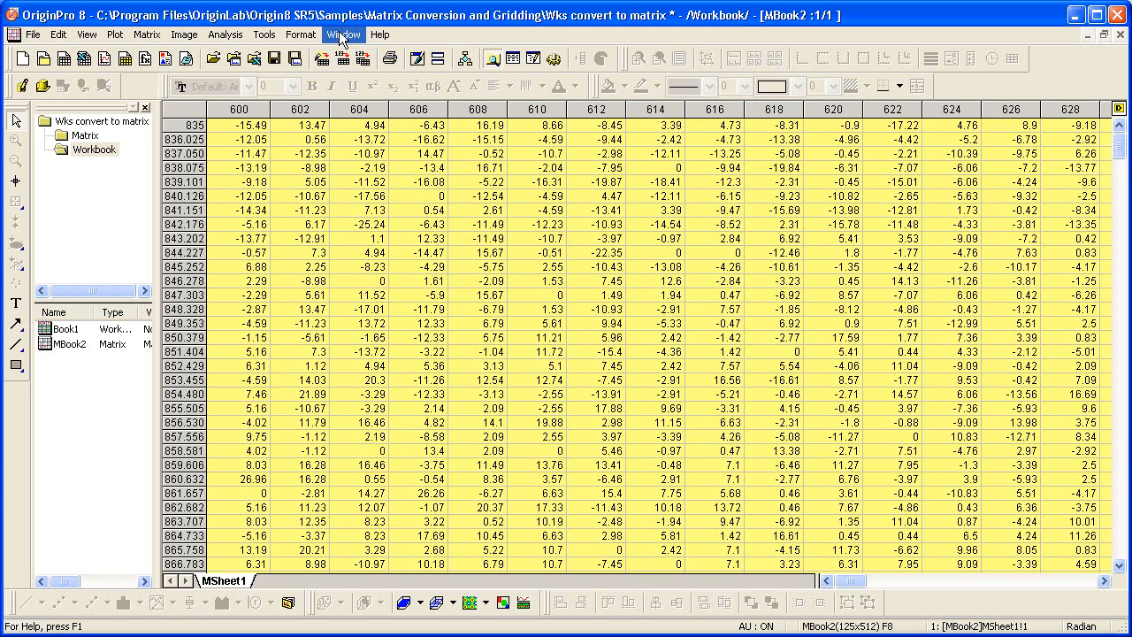
{"action": "left_click", "coordinate": [343, 33]}
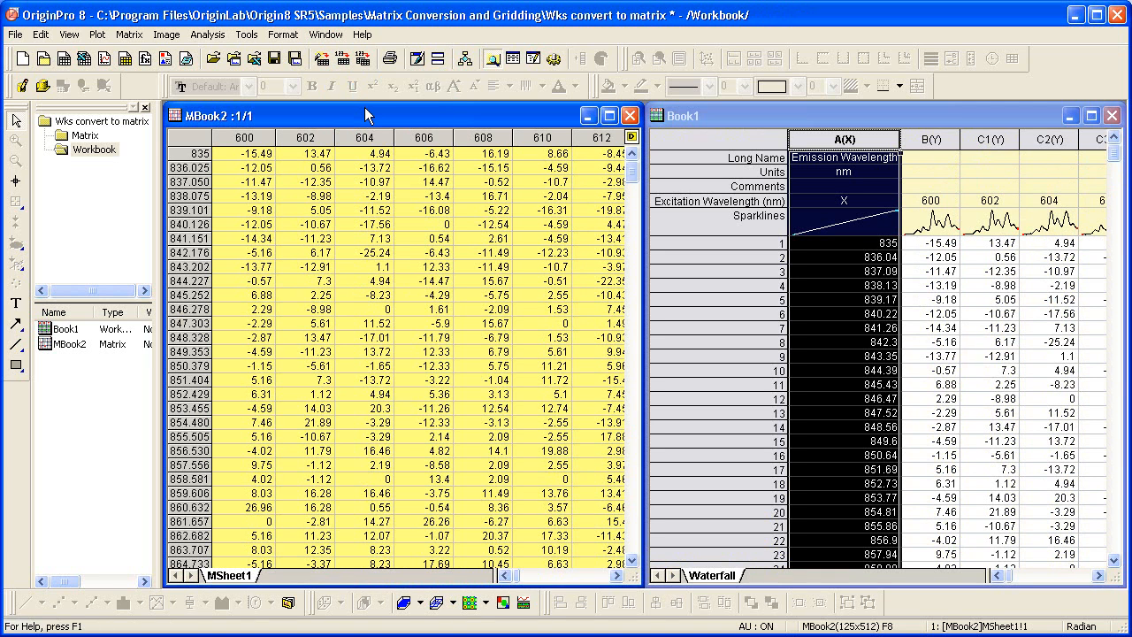
{"action": "mouse_move", "coordinate": [688, 206]}
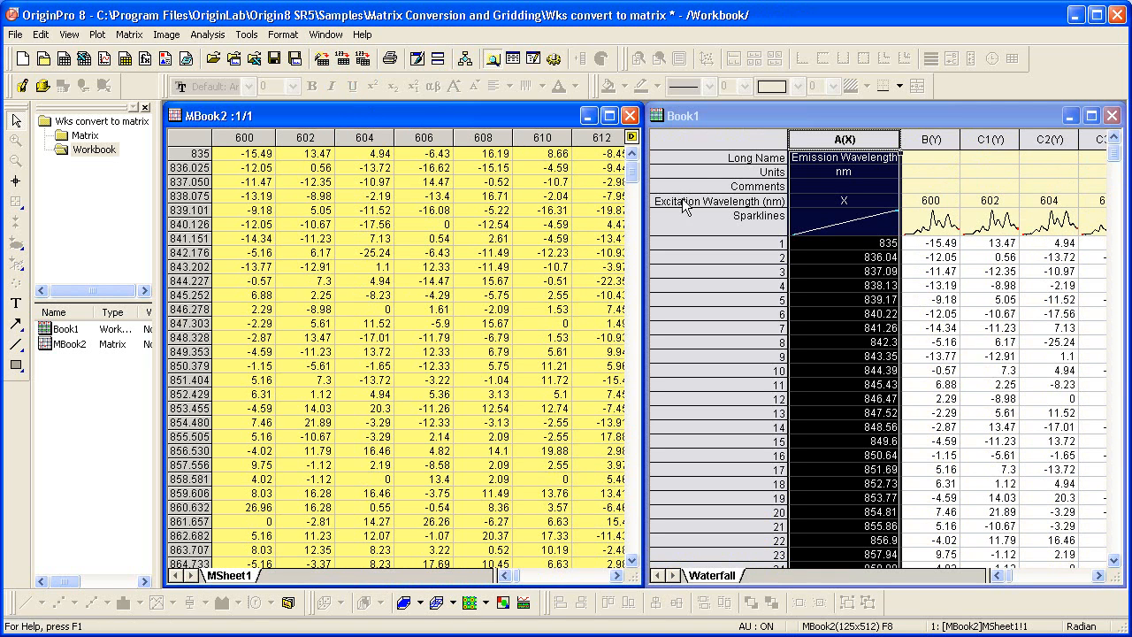
Tile MBook2 and Book1 vertically and select Book1's Excitation Wavelength label row for comparison.
{"action": "left_click", "coordinate": [716, 202]}
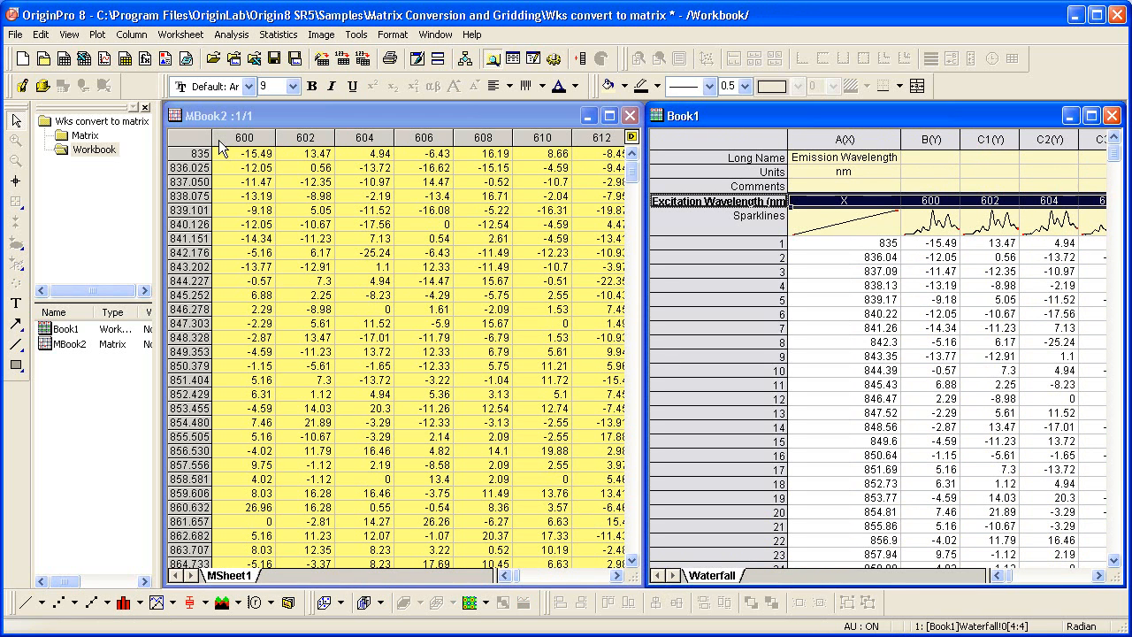
{"action": "mouse_move", "coordinate": [190, 145]}
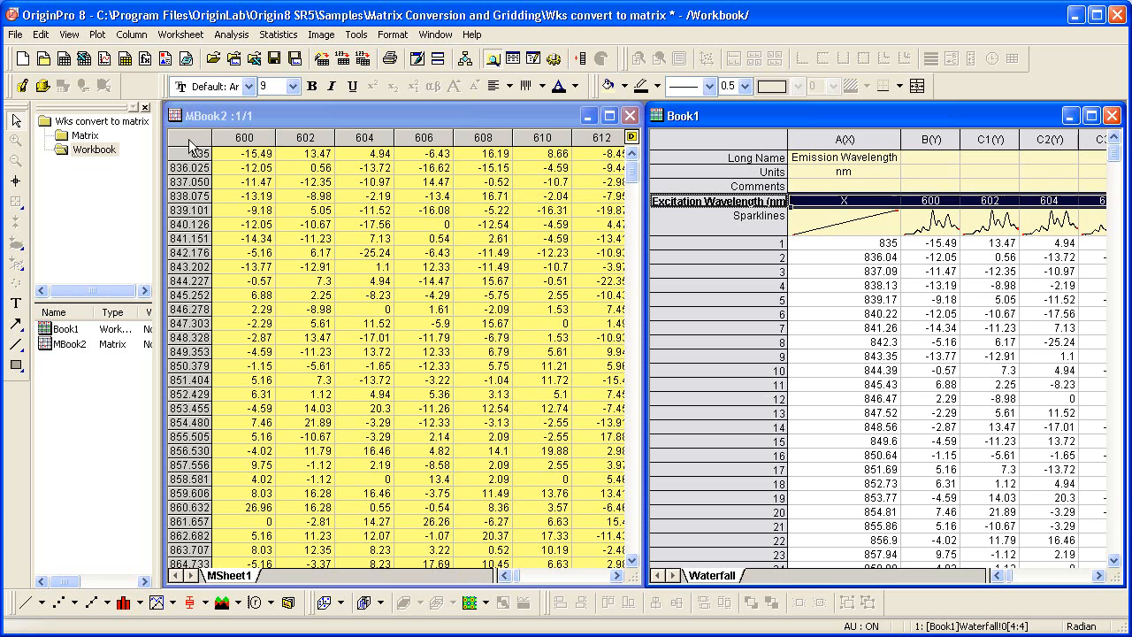
{"action": "left_click", "coordinate": [844, 139]}
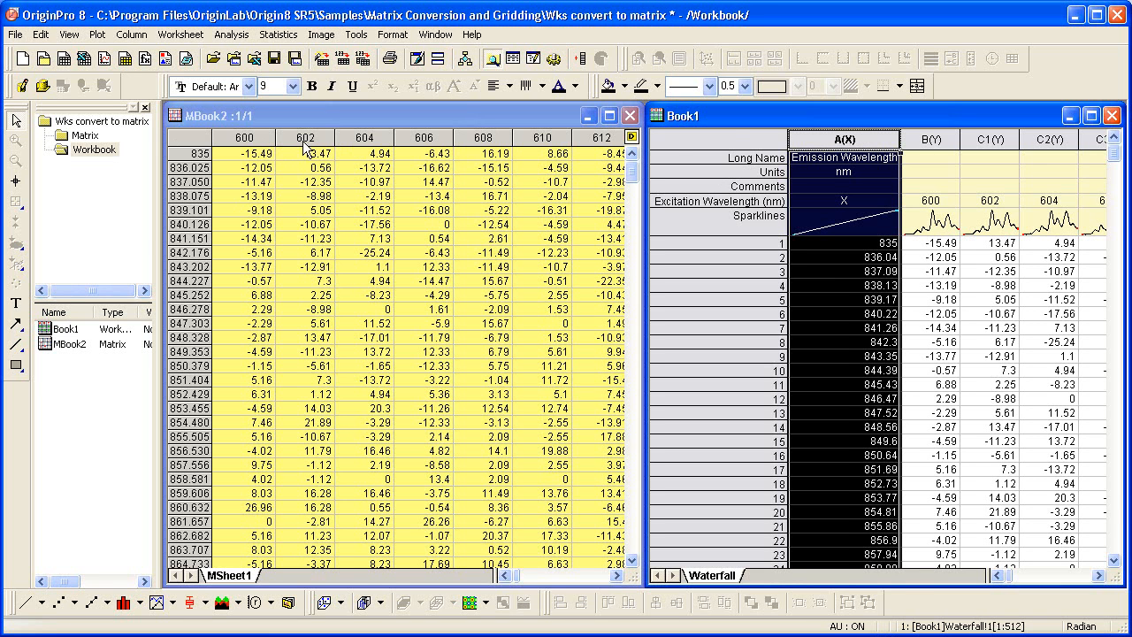
{"action": "mouse_move", "coordinate": [195, 145]}
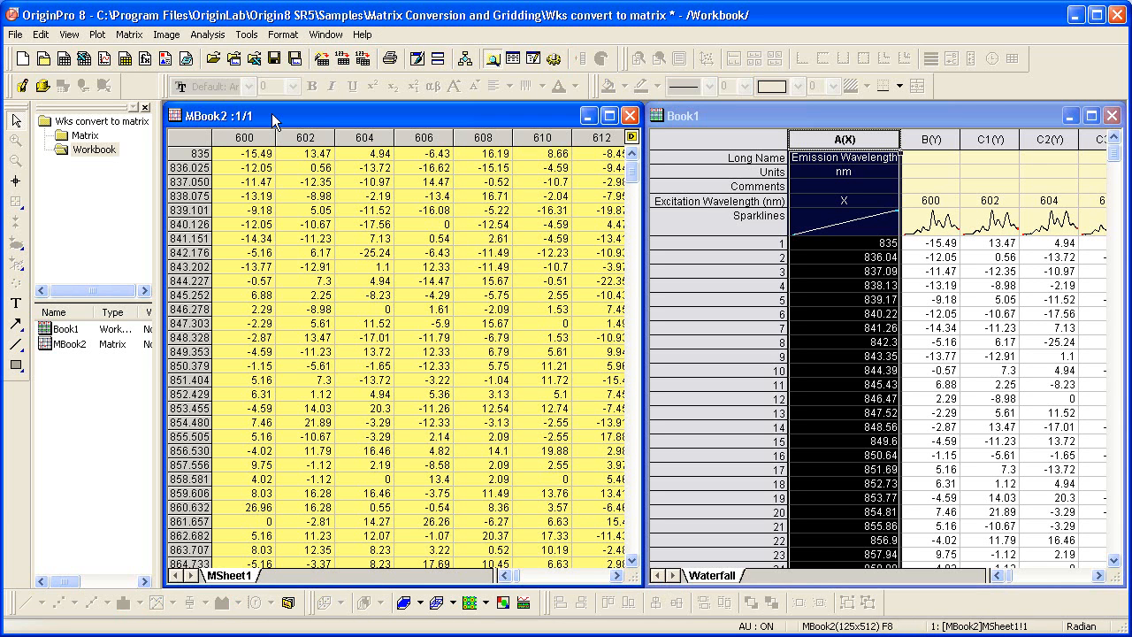
Switch MBook2 to Image Mode to show intensity as grayscale.
{"action": "left_click", "coordinate": [69, 34]}
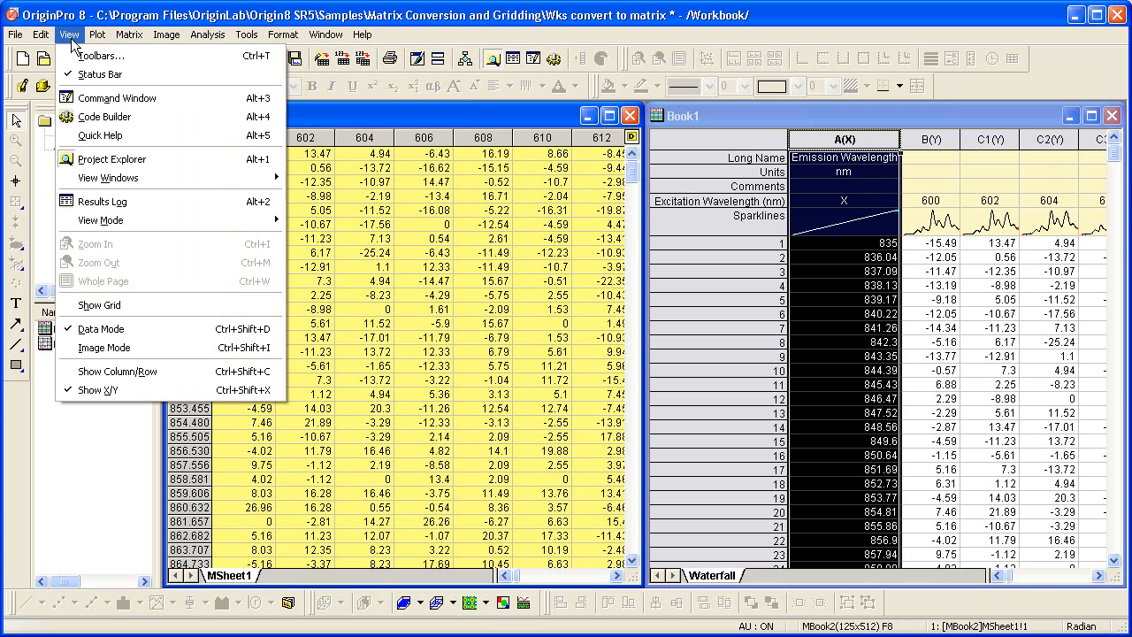
{"action": "mouse_move", "coordinate": [154, 346]}
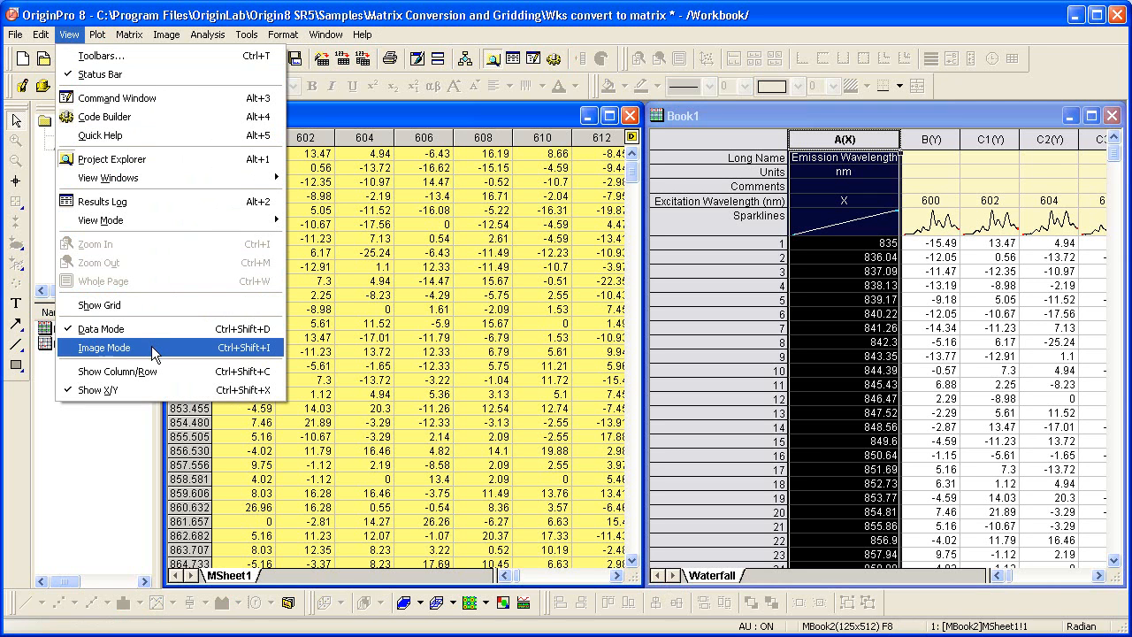
{"action": "left_click", "coordinate": [104, 346]}
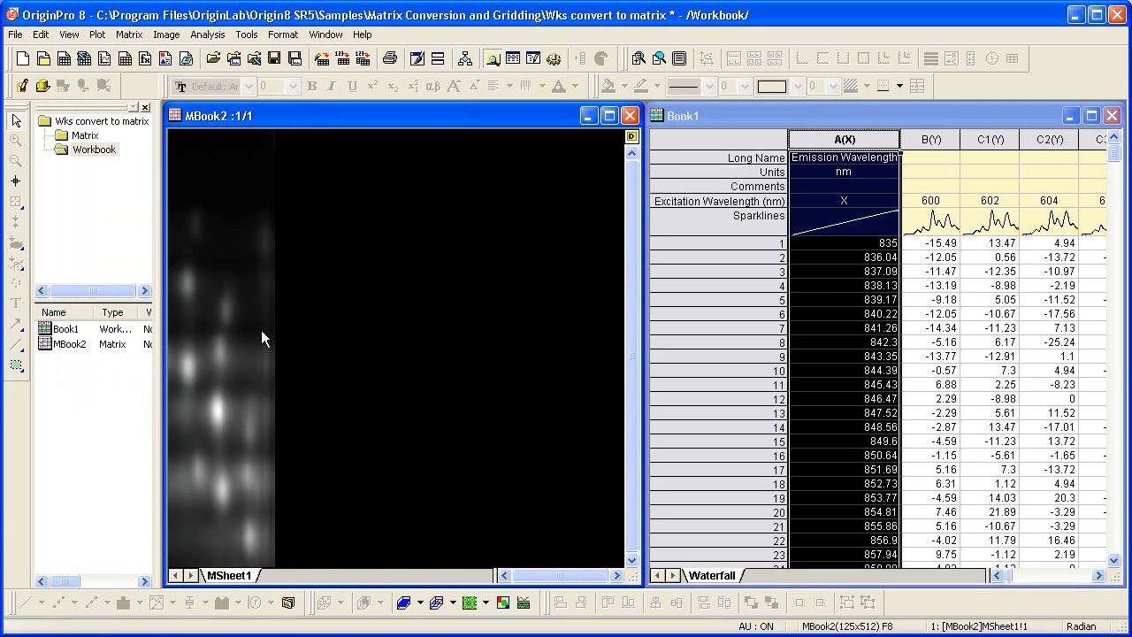
{"action": "mouse_move", "coordinate": [334, 322]}
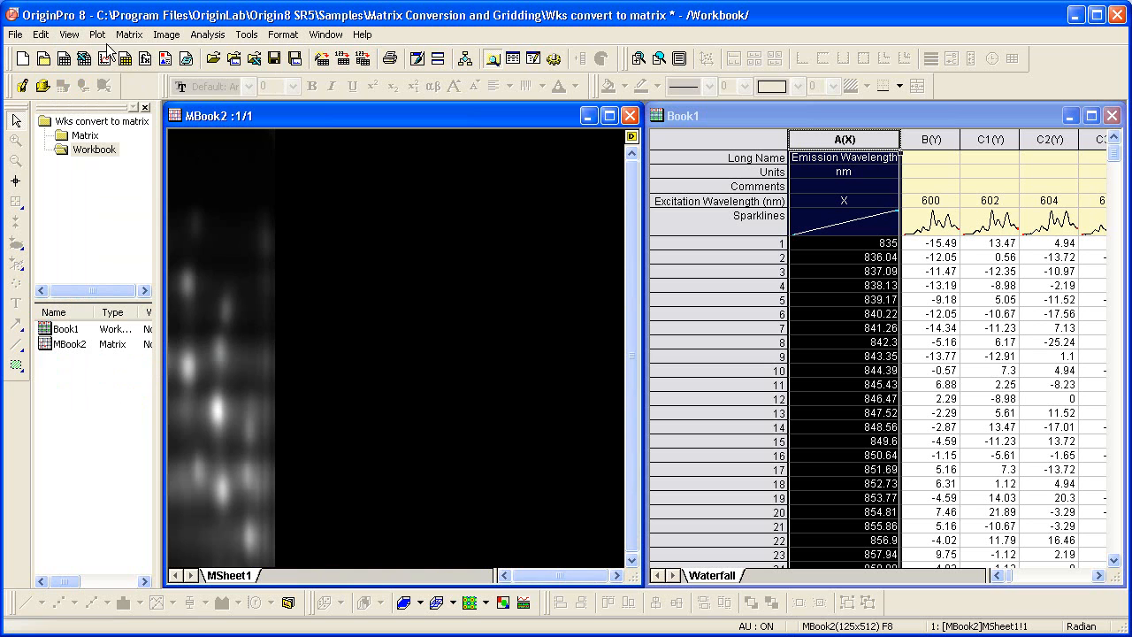
Plot MBook2 as a Contour - Color Fill graph, creating Graph2.
{"action": "left_click", "coordinate": [97, 35]}
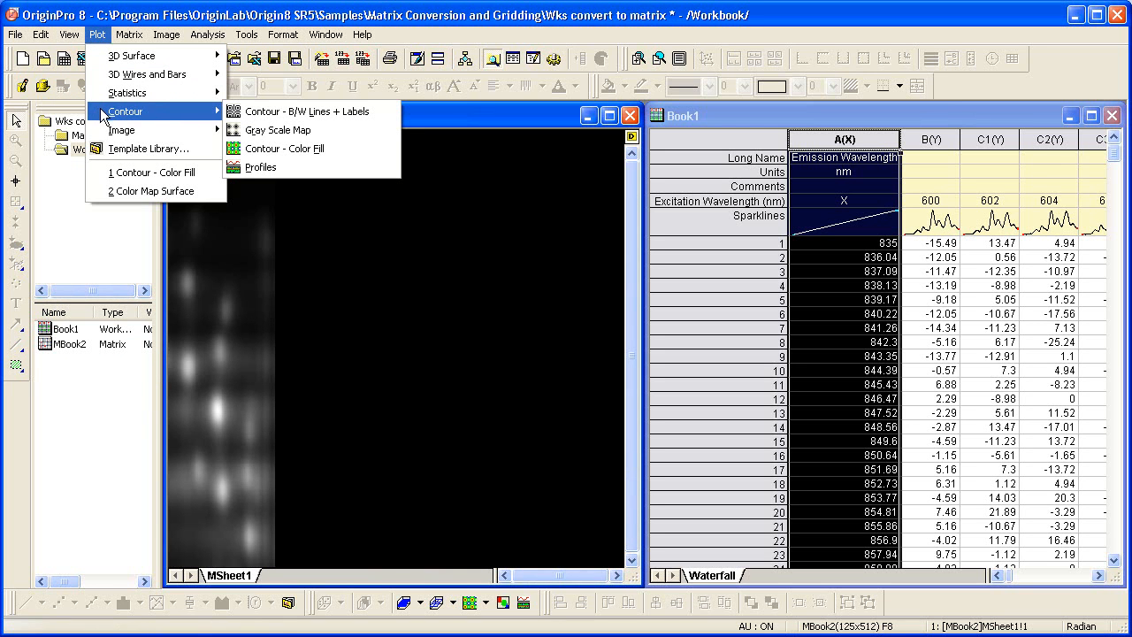
{"action": "mouse_move", "coordinate": [318, 147]}
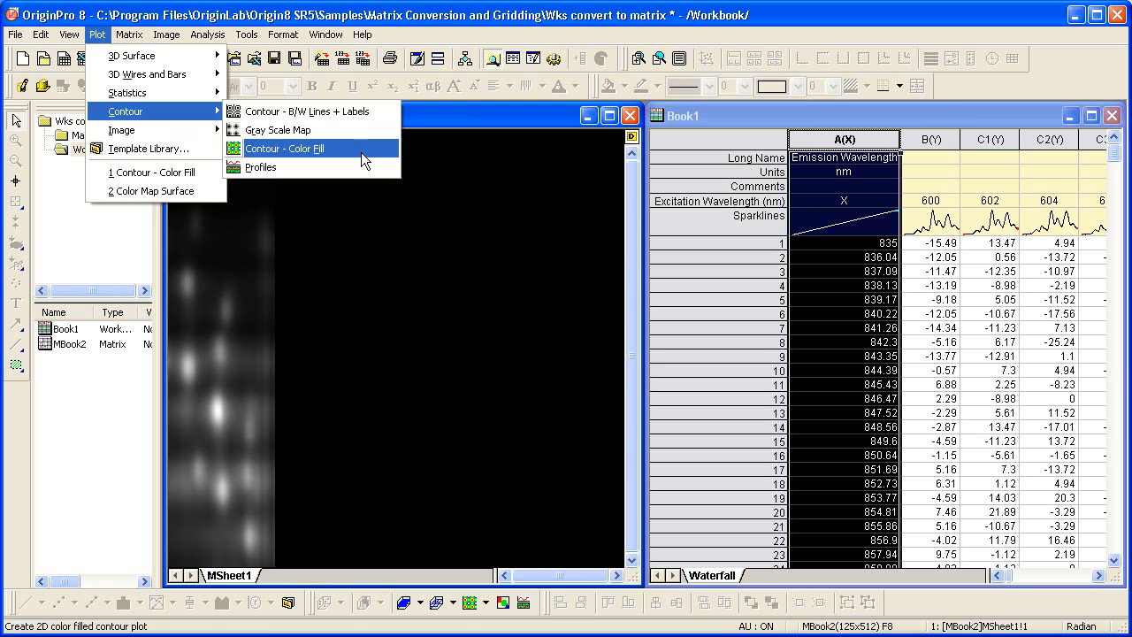
{"action": "left_click", "coordinate": [284, 147]}
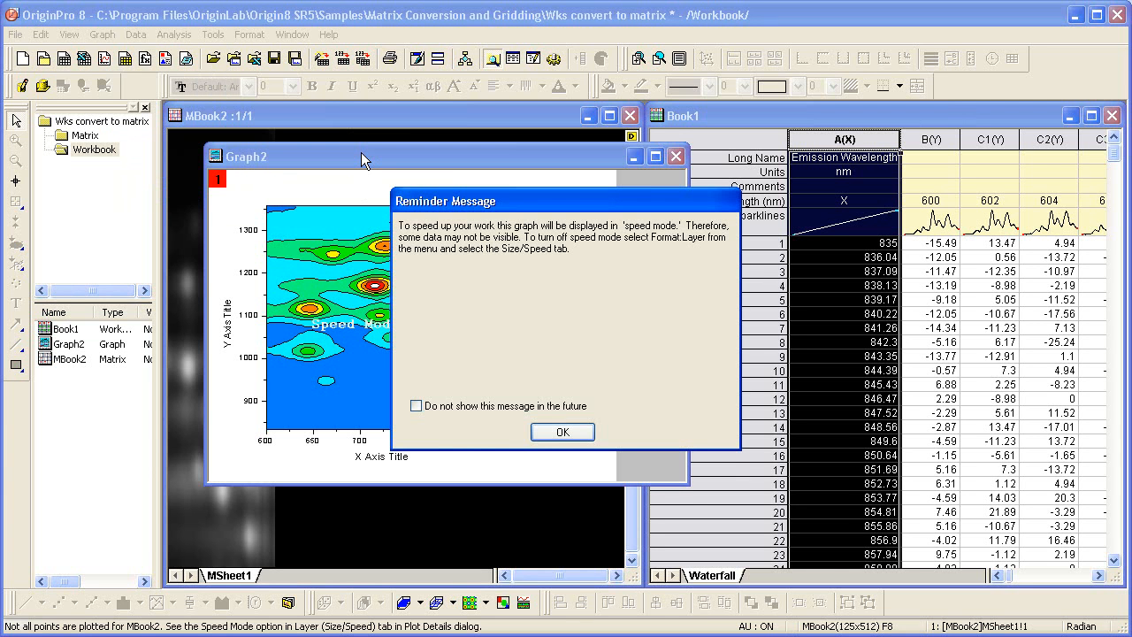
{"action": "mouse_move", "coordinate": [540, 321]}
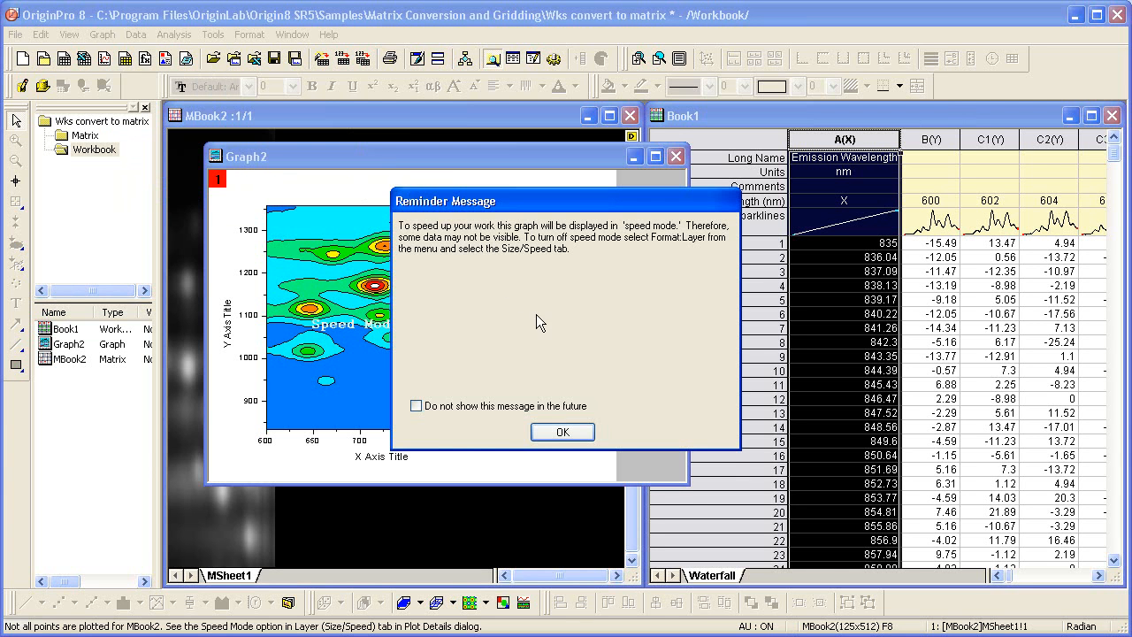
{"action": "mouse_move", "coordinate": [564, 351]}
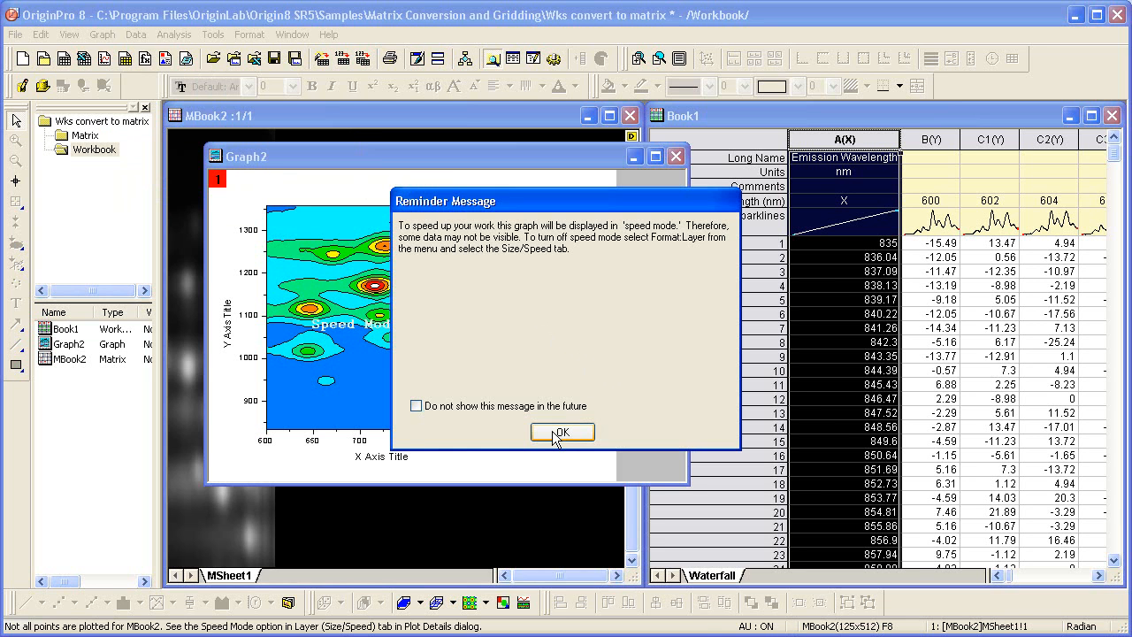
Dismiss the reminder, set Graph2's Speed Mode to Off, and maximize the graph.
{"action": "left_click", "coordinate": [562, 431]}
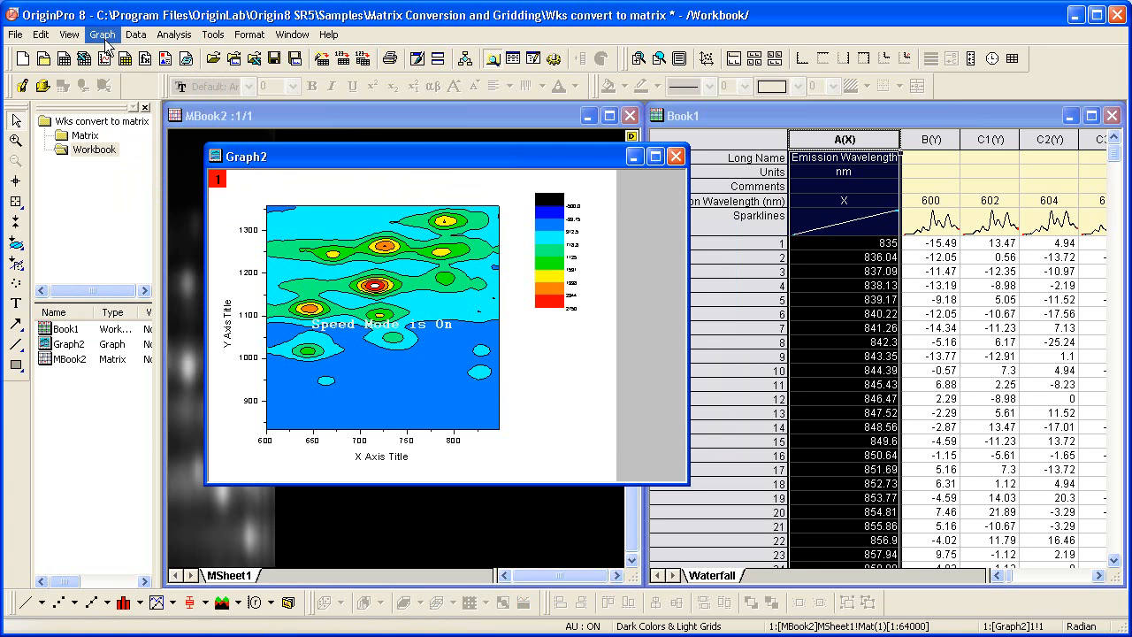
{"action": "left_click", "coordinate": [101, 34]}
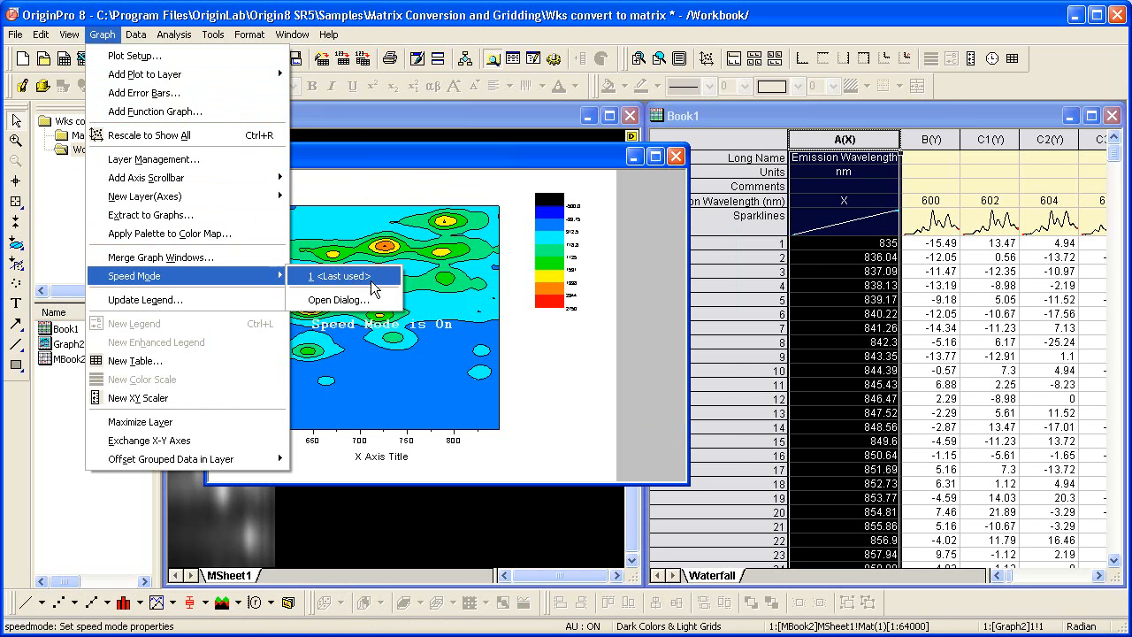
{"action": "left_click", "coordinate": [338, 299]}
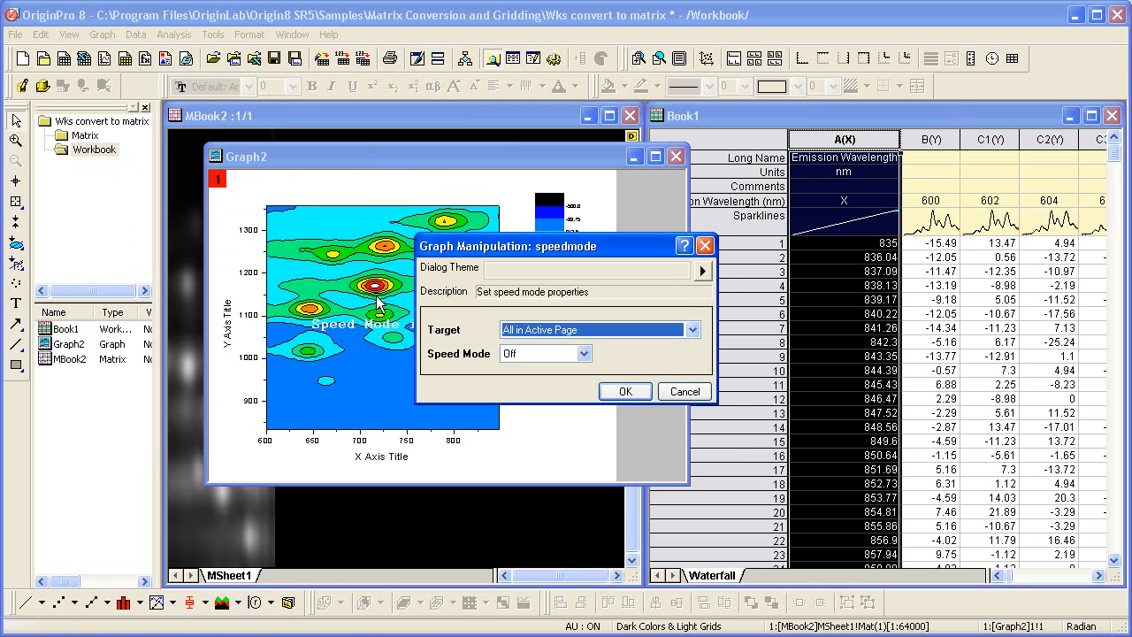
{"action": "left_click", "coordinate": [624, 390]}
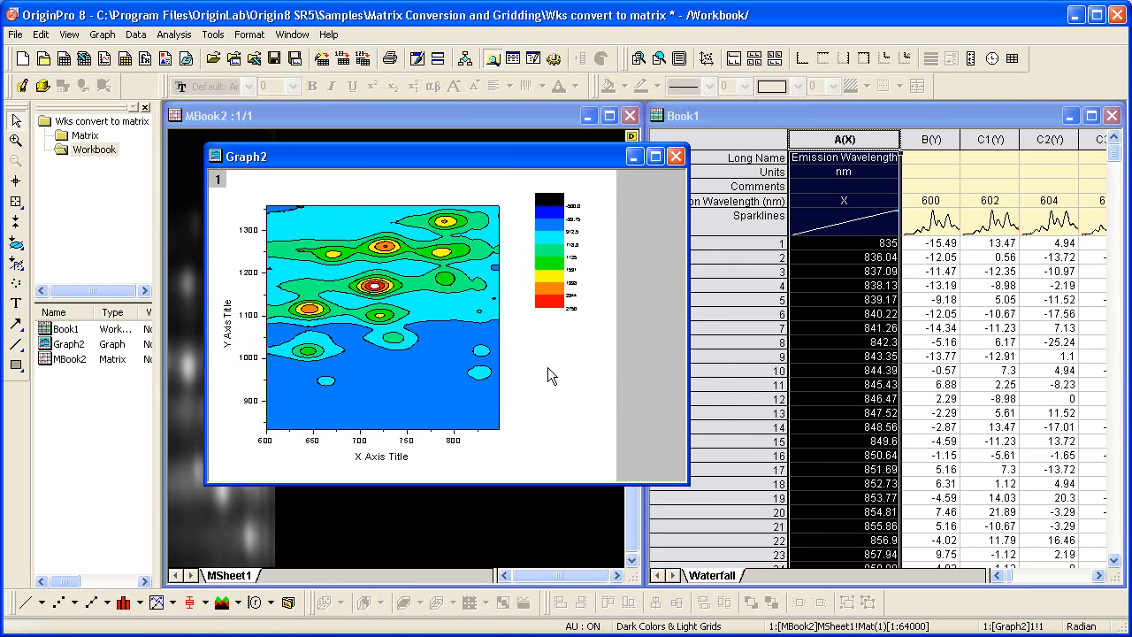
{"action": "left_click", "coordinate": [655, 155]}
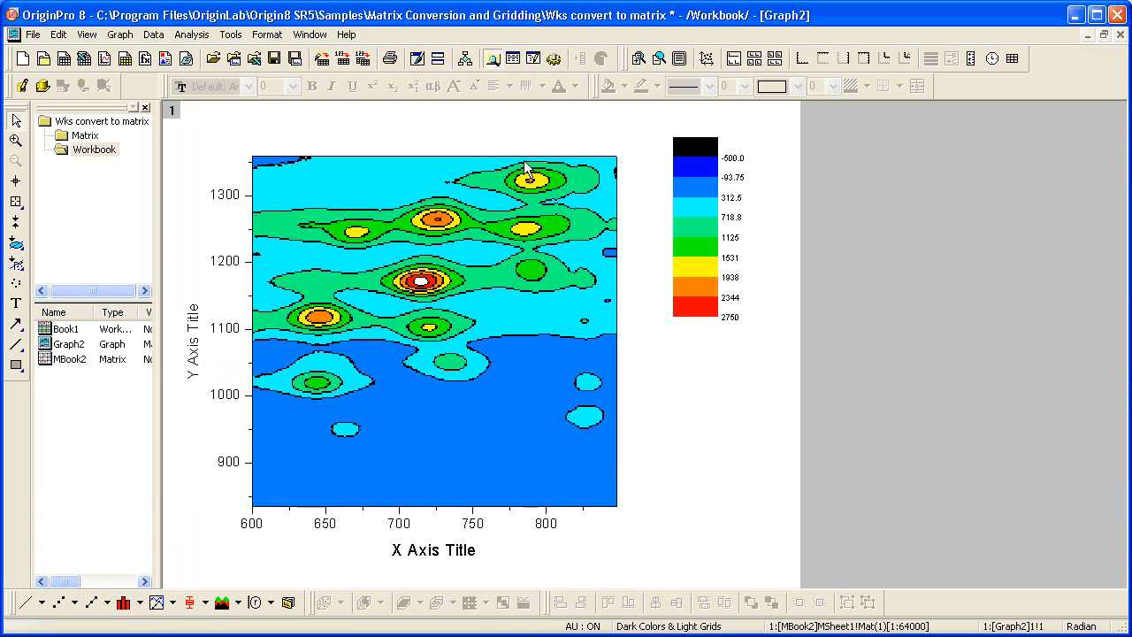
{"action": "mouse_move", "coordinate": [669, 359]}
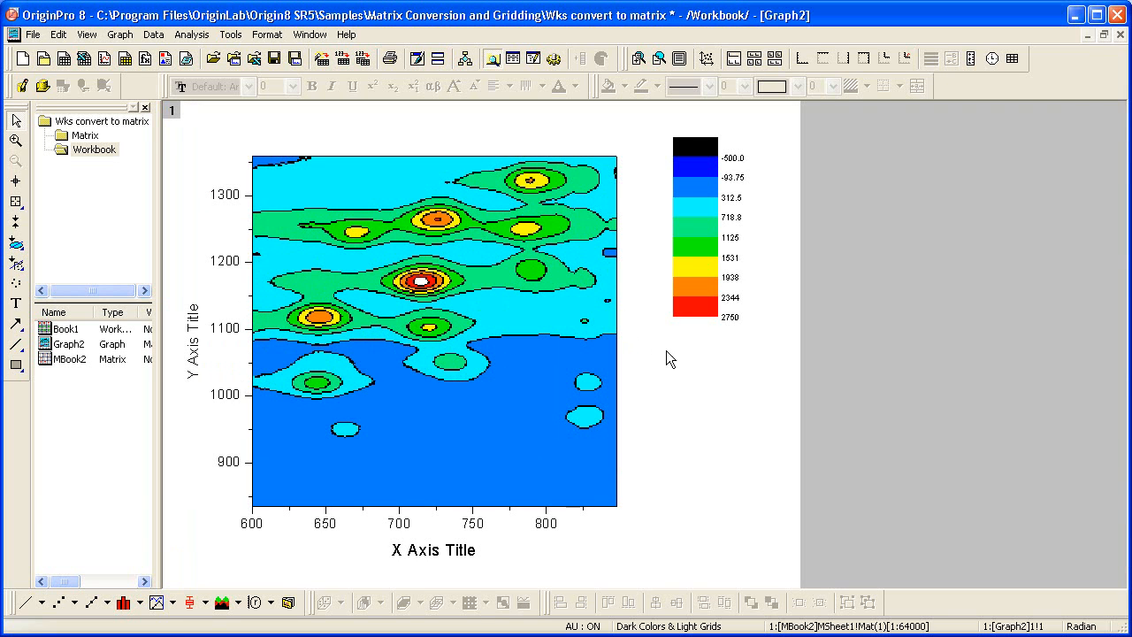